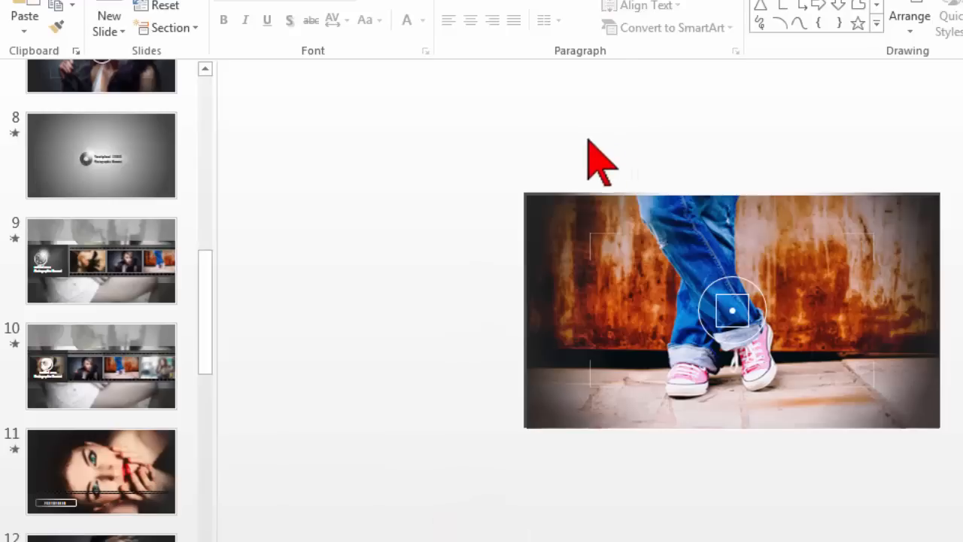
mouse_move(373, 289)
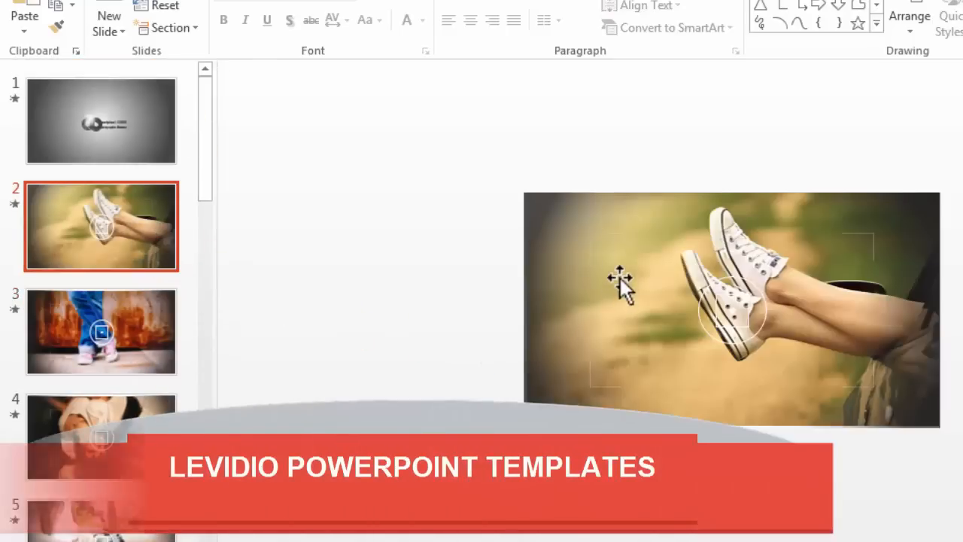
Browse the effect slides: the sneakers photo, the white vignette mask and the reticule overlay
click(101, 331)
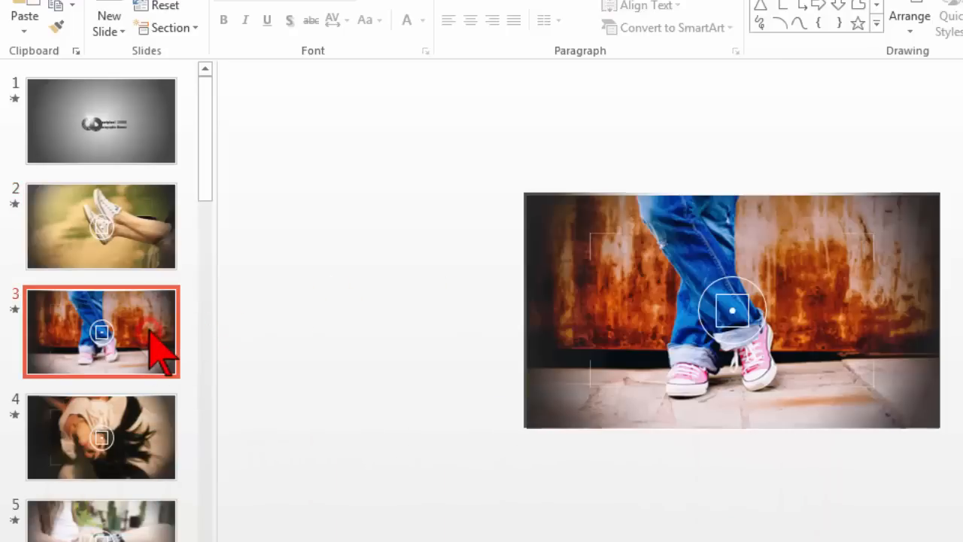
mouse_move(560, 286)
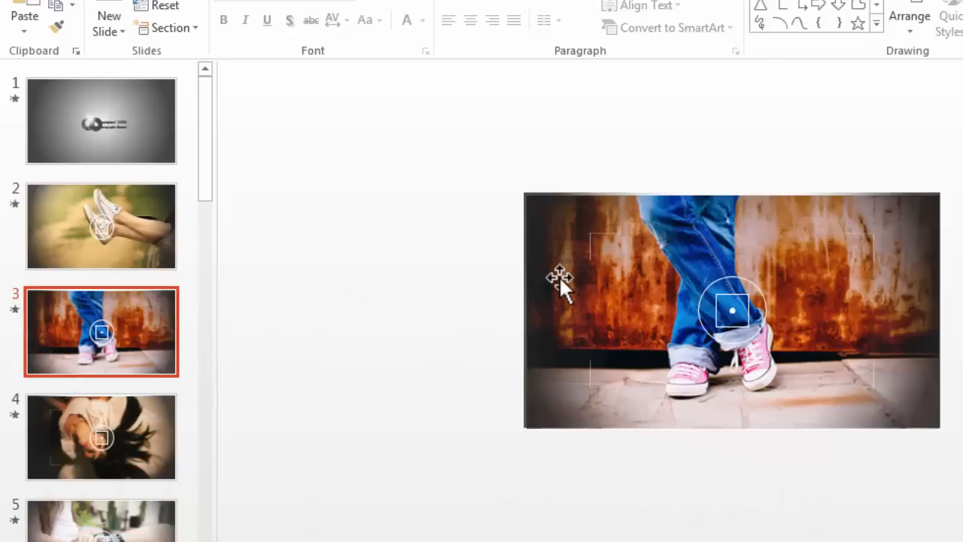
mouse_move(412, 349)
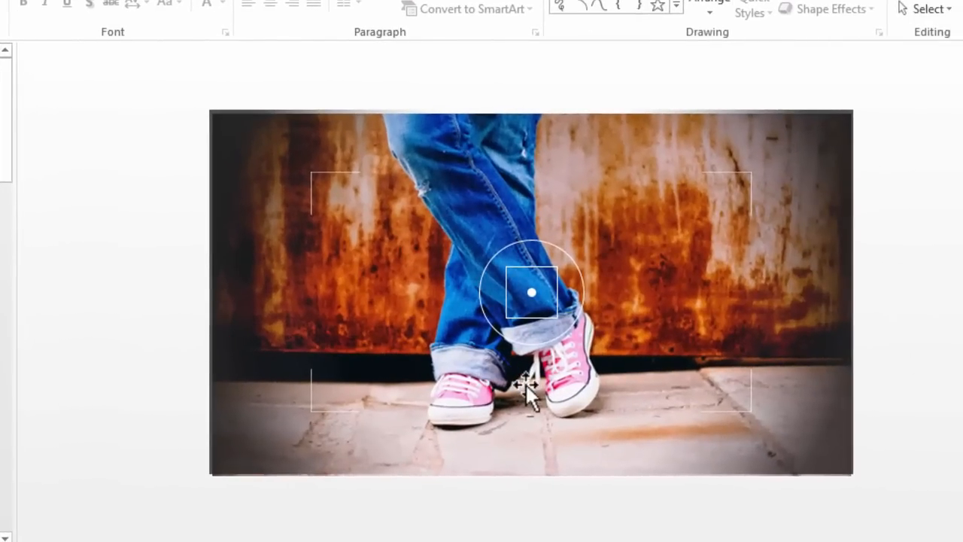
mouse_move(670, 226)
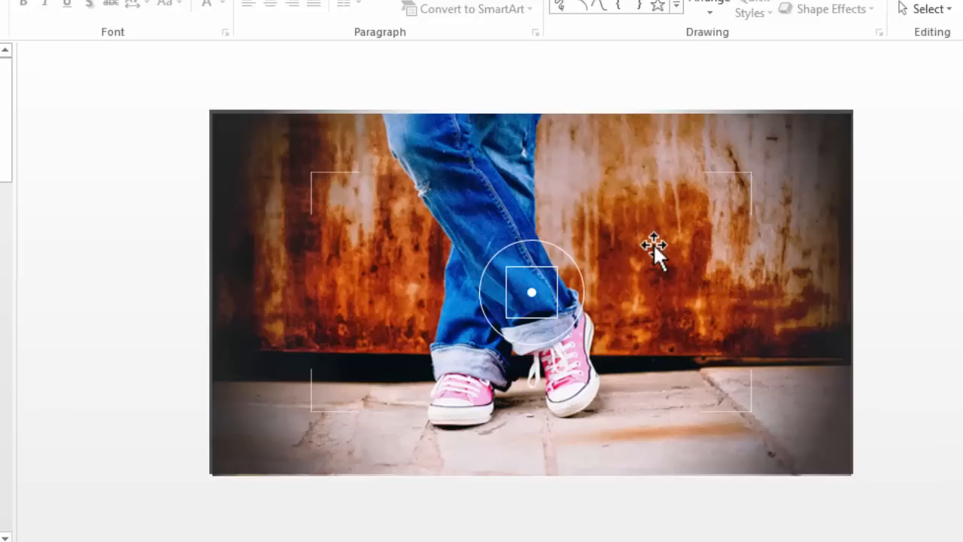
mouse_move(655, 241)
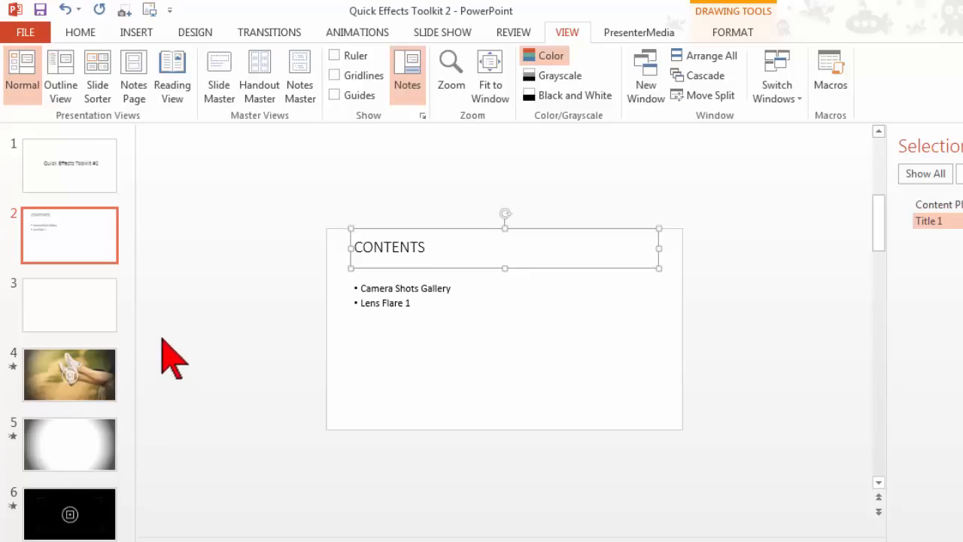
click(69, 373)
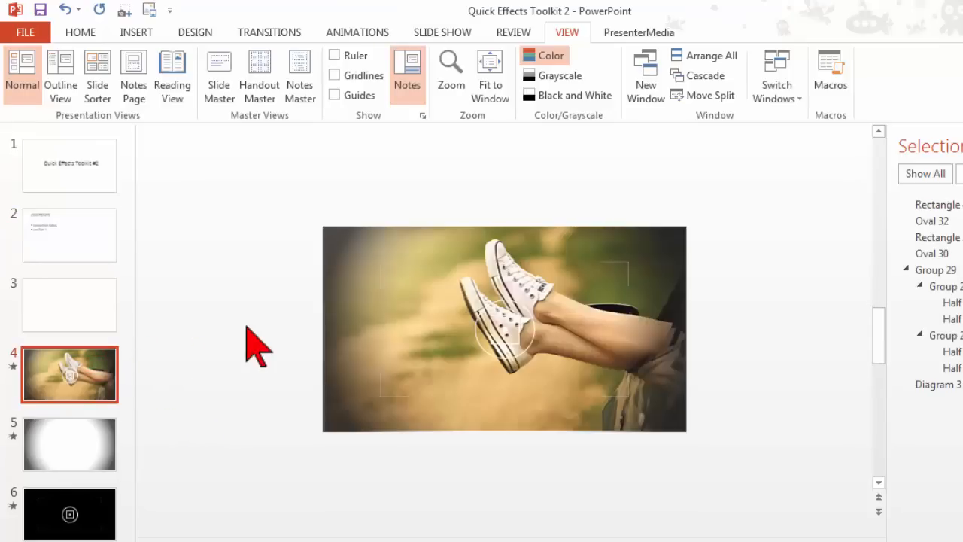
mouse_move(910, 225)
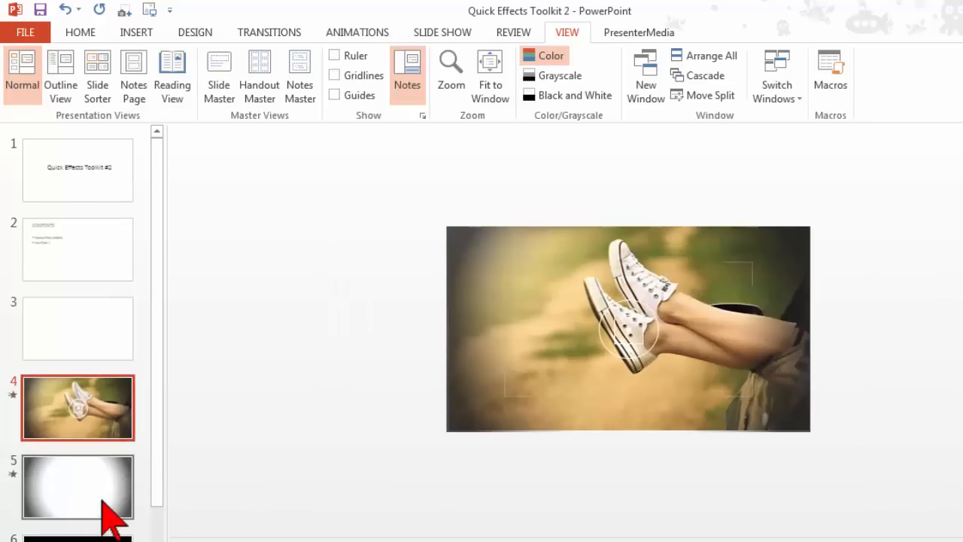
click(99, 494)
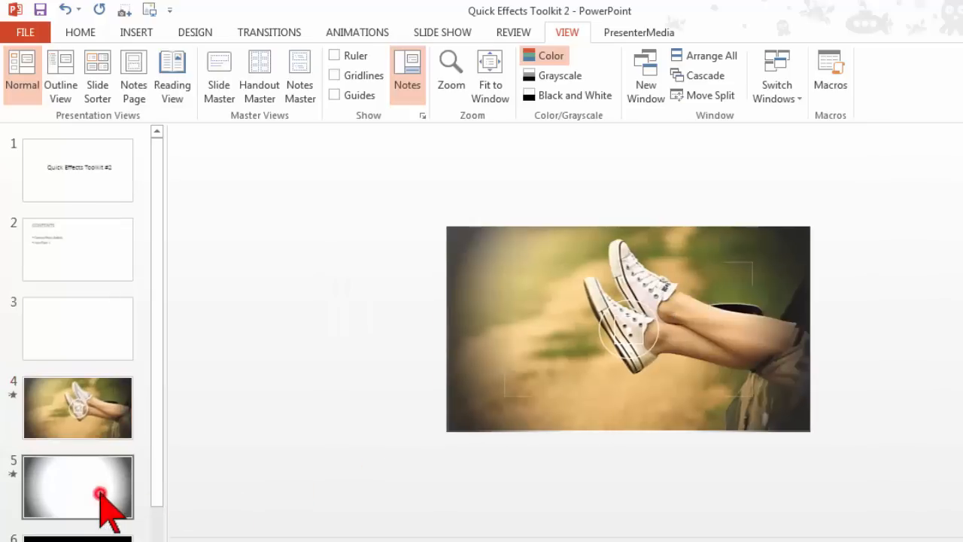
click(78, 487)
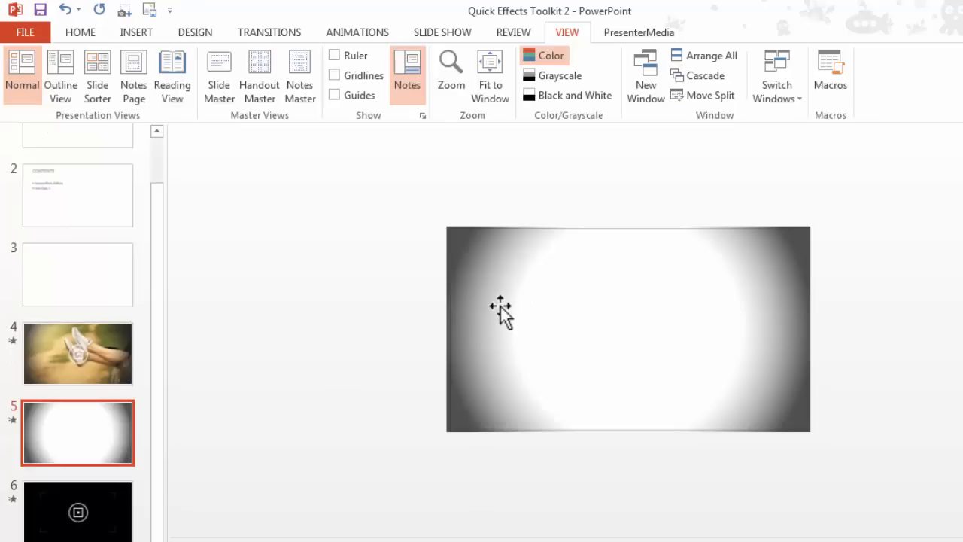
mouse_move(569, 312)
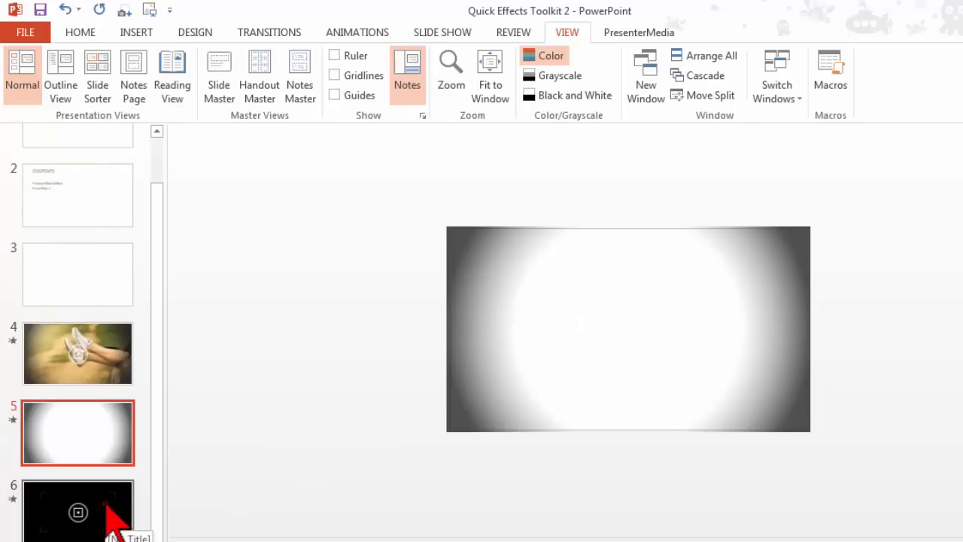
click(79, 510)
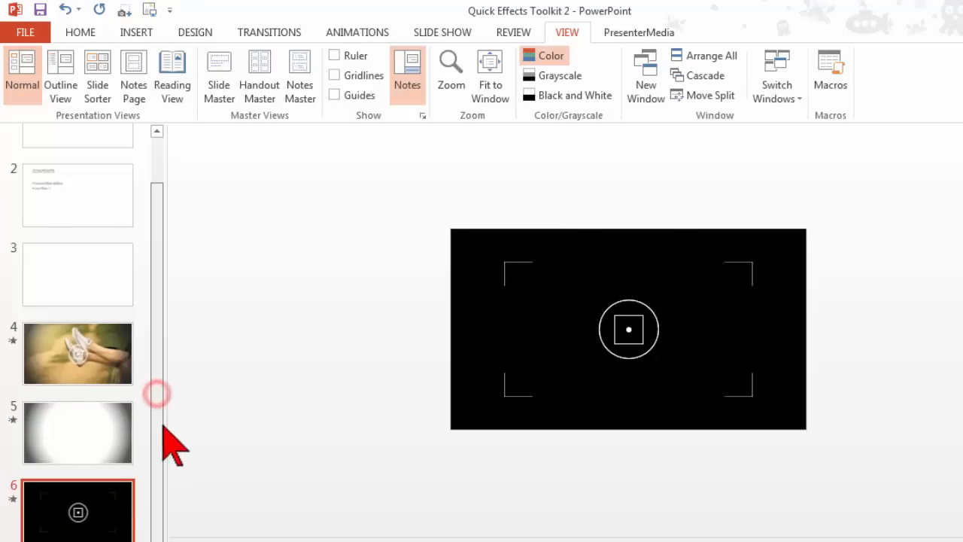
mouse_move(361, 346)
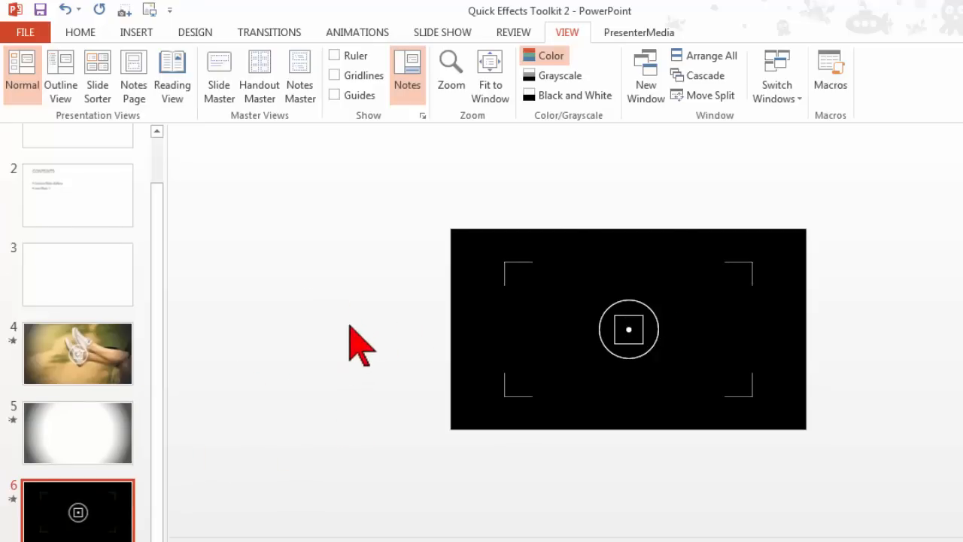
mouse_move(364, 289)
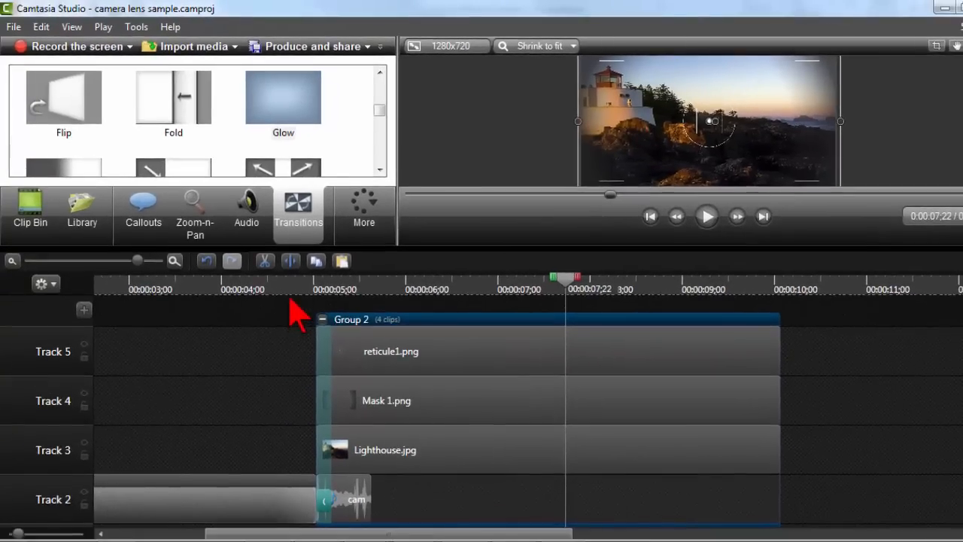
Show the Transitions view and preview the lighthouse composite at about 0:00:07;19
click(322, 319)
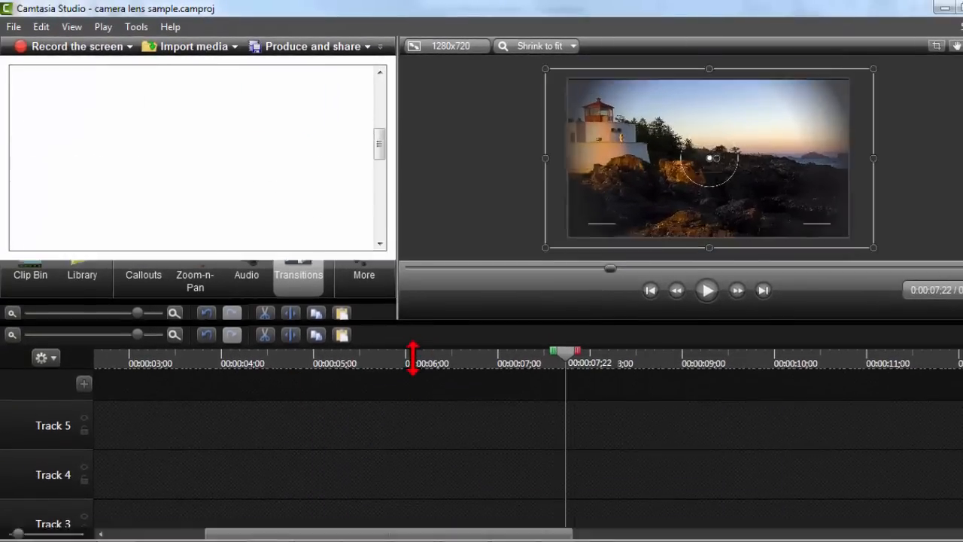
click(298, 274)
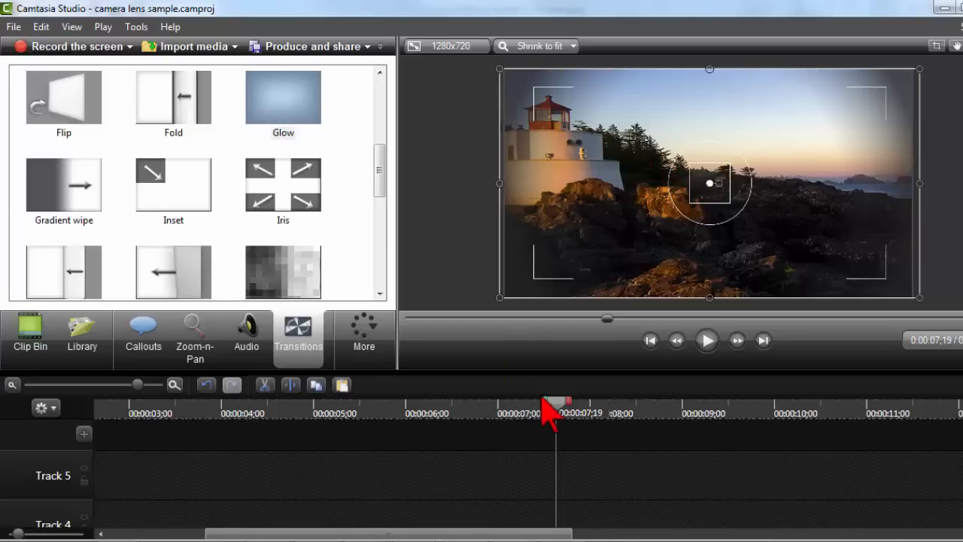
drag(557, 401, 418, 400)
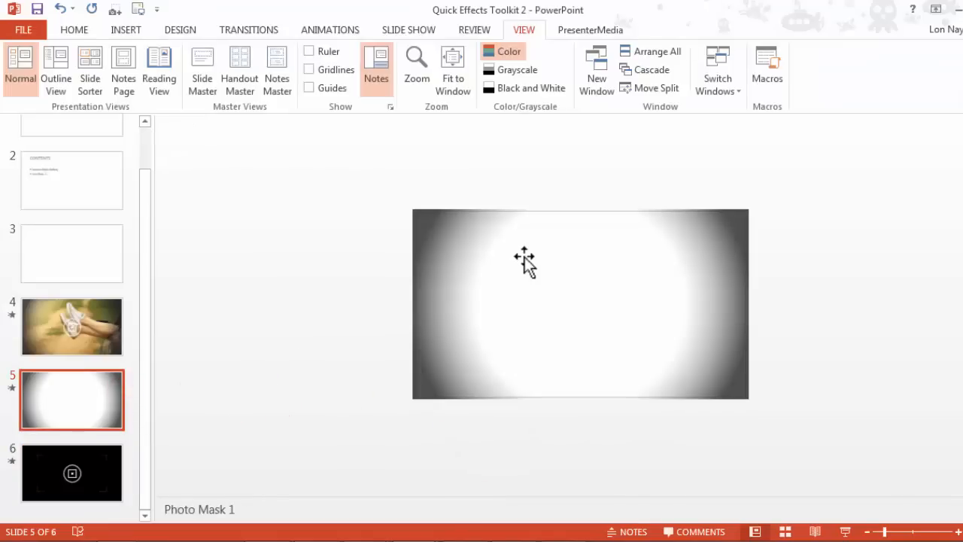
mouse_move(524, 268)
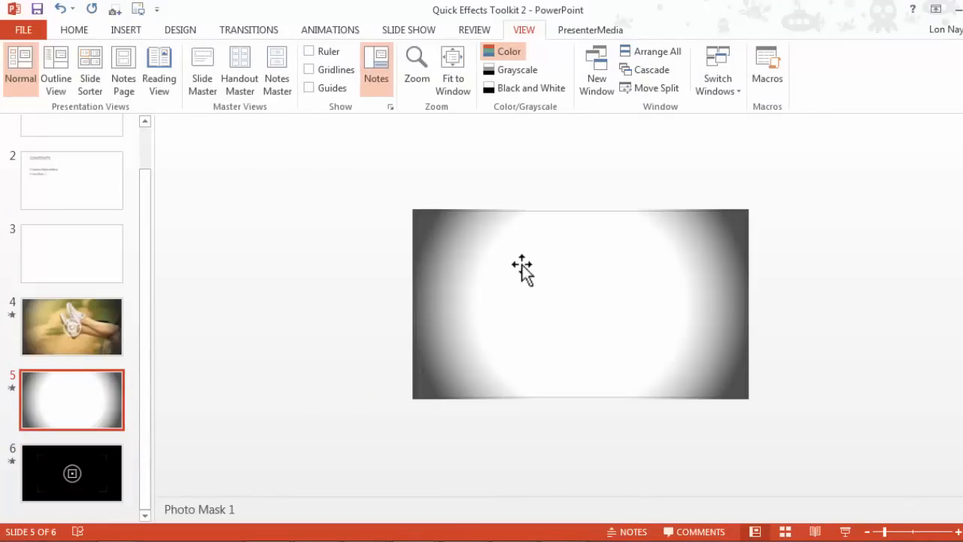
Display slide 5, the white vignette Photo Mask 1 shape
drag(521, 267, 422, 213)
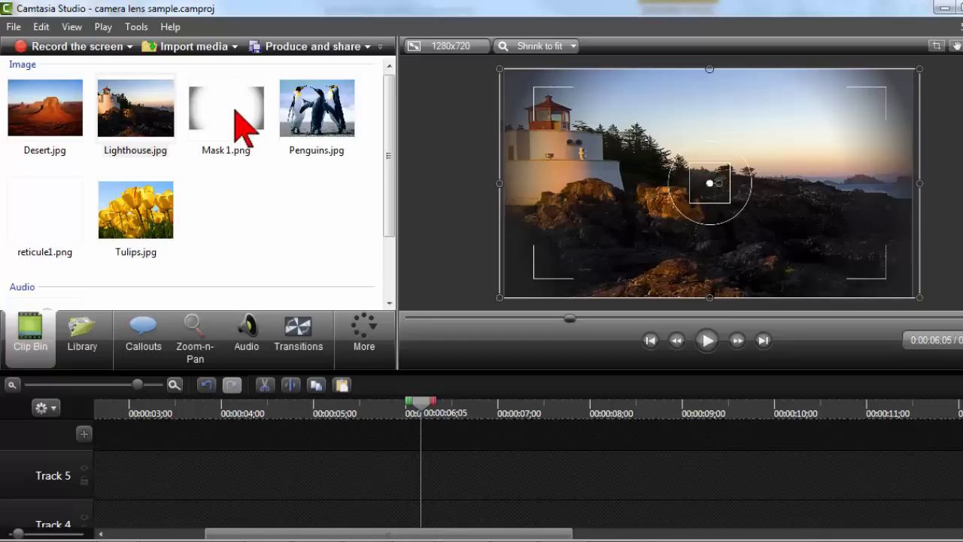
Place Penguins.jpg after Group 2 with Mask 1.png layered on Track 3 above it
click(226, 109)
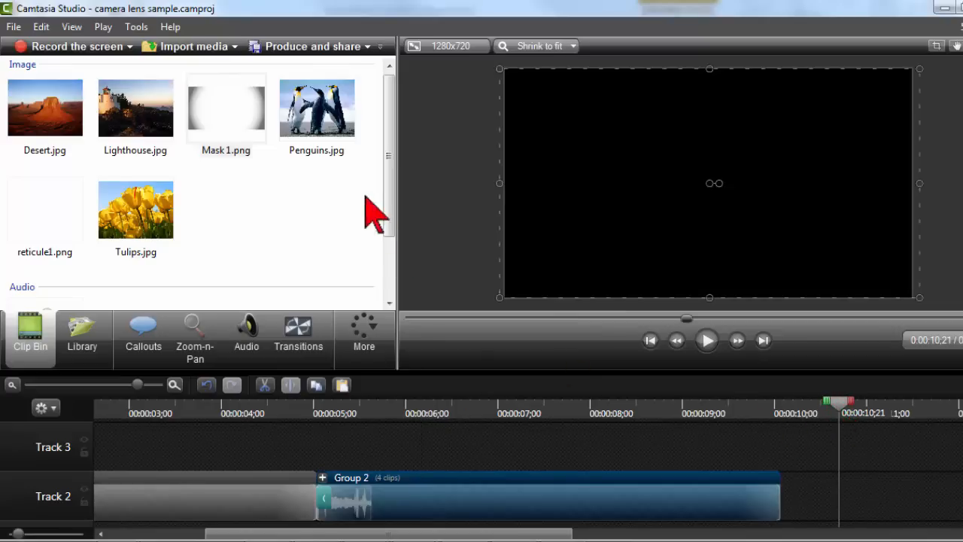
click(316, 108)
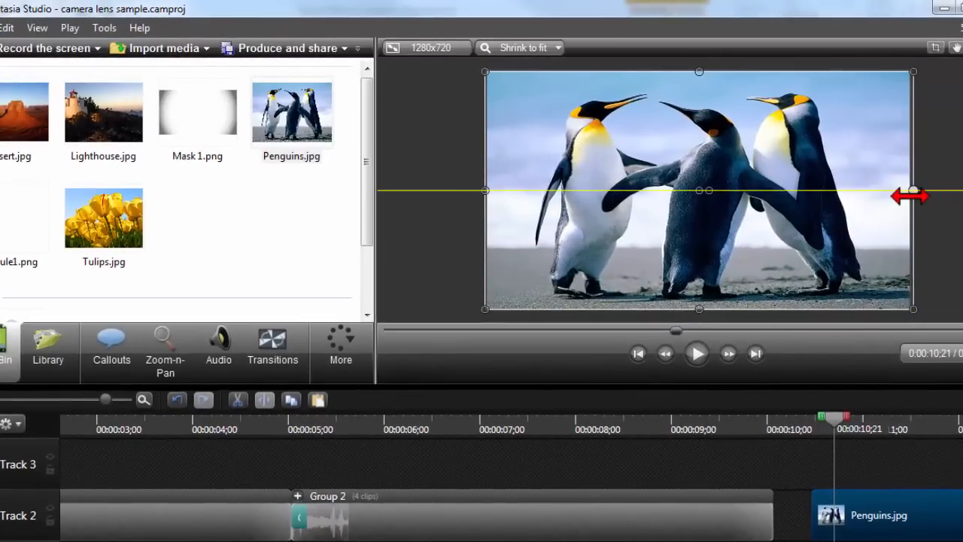
drag(912, 196, 910, 190)
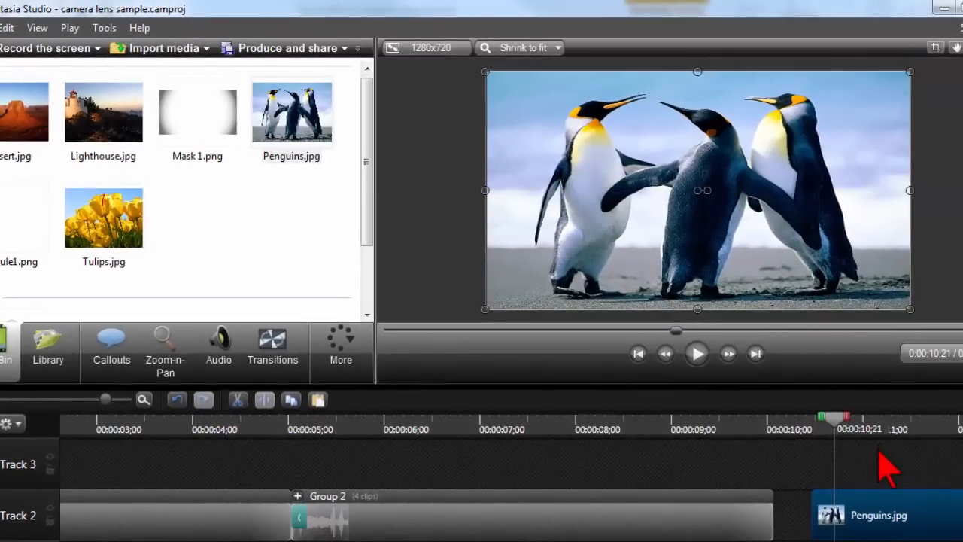
click(197, 111)
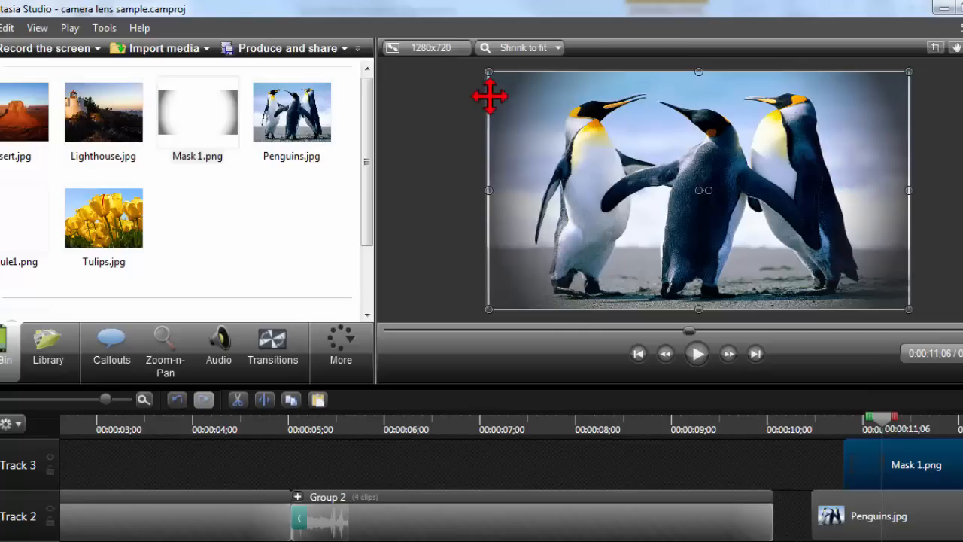
mouse_move(865, 144)
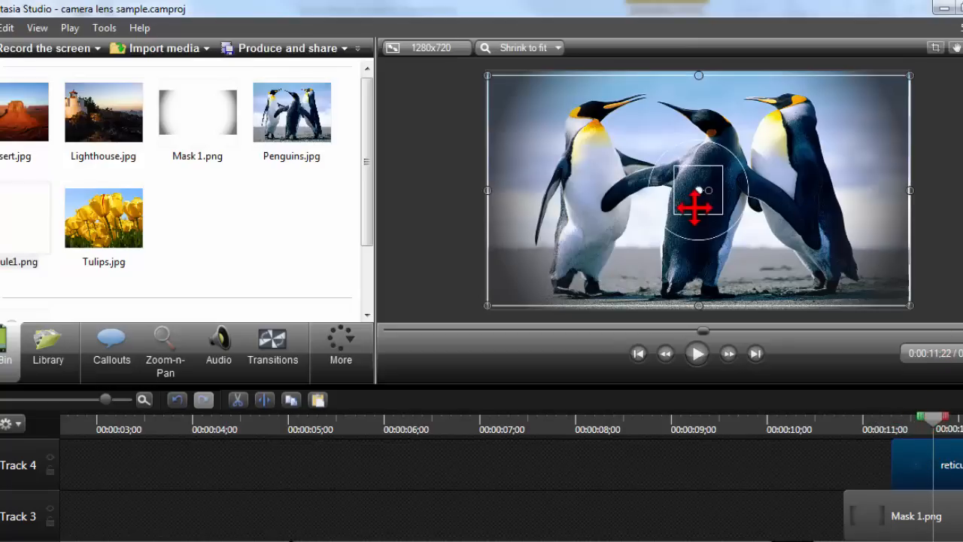
Add reticule1.png on Track 4 and centre it over the penguins
drag(487, 76, 533, 99)
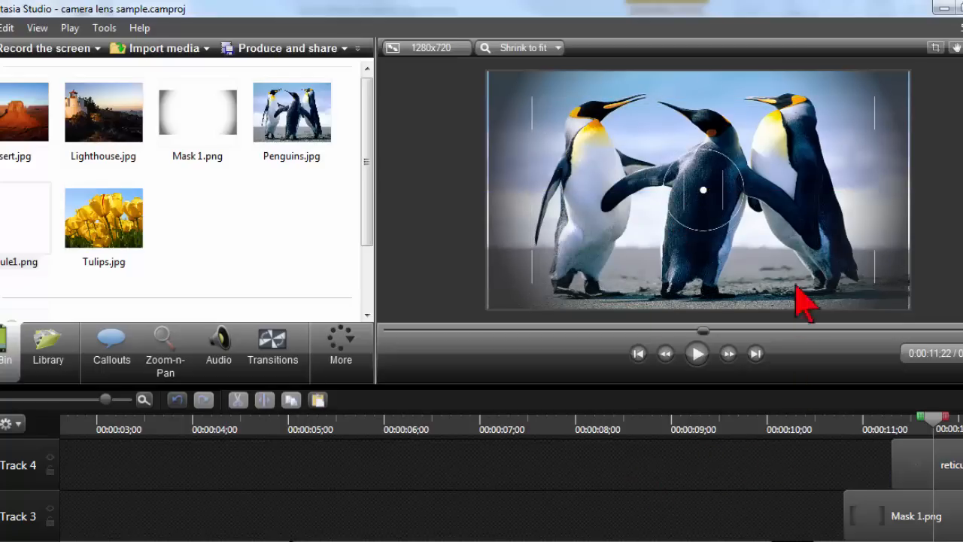
mouse_move(780, 253)
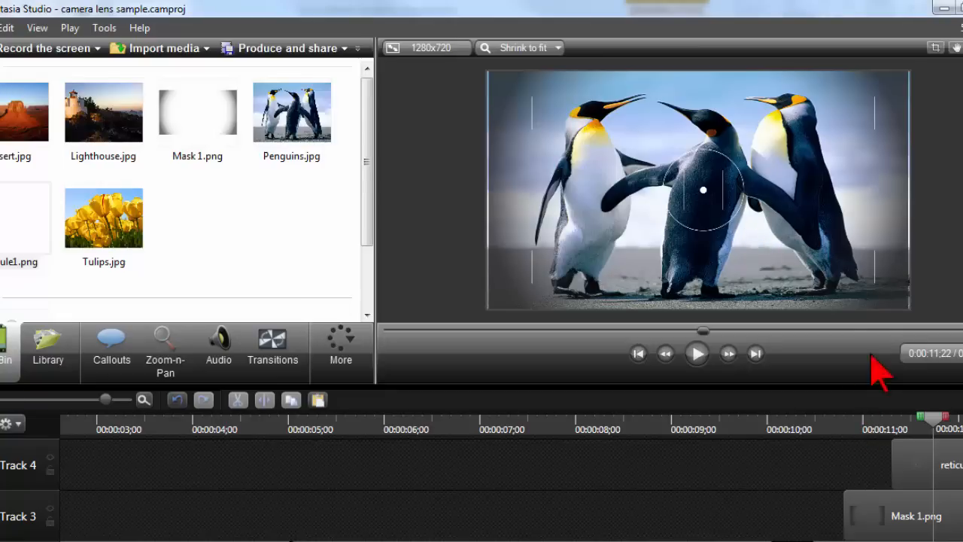
click(911, 514)
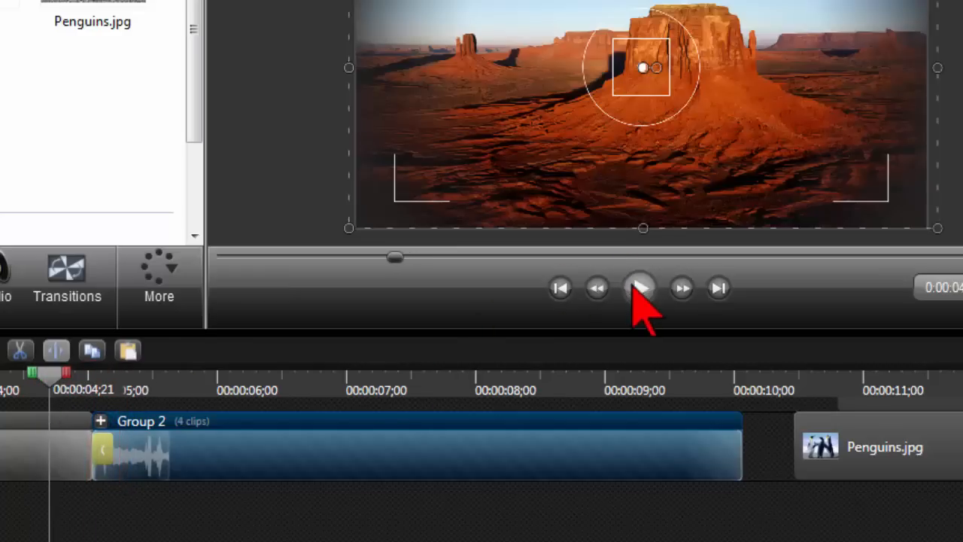
click(641, 289)
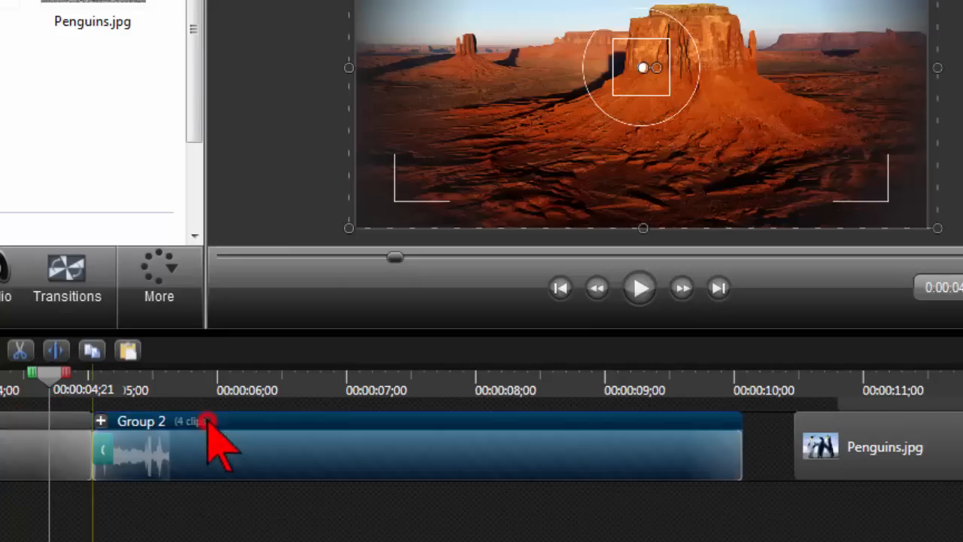
mouse_move(177, 470)
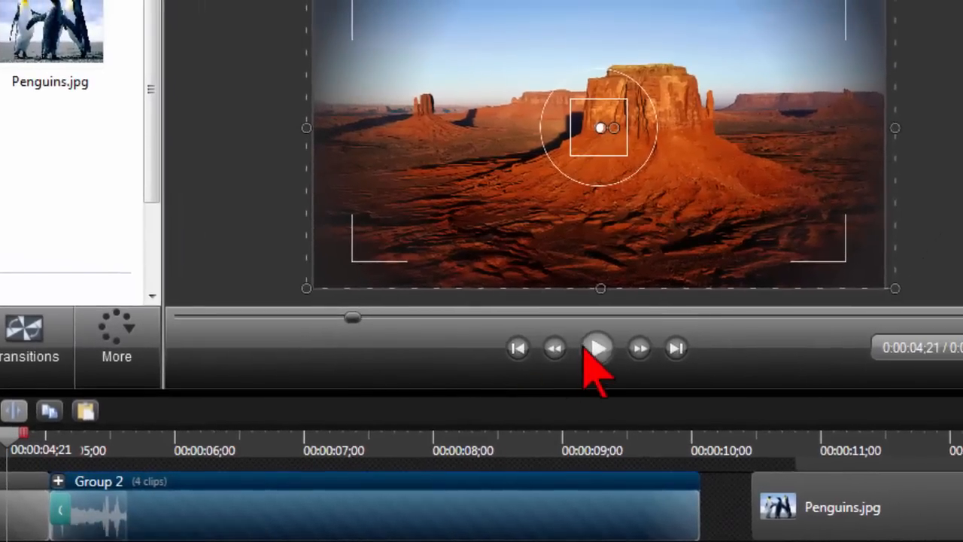
click(596, 347)
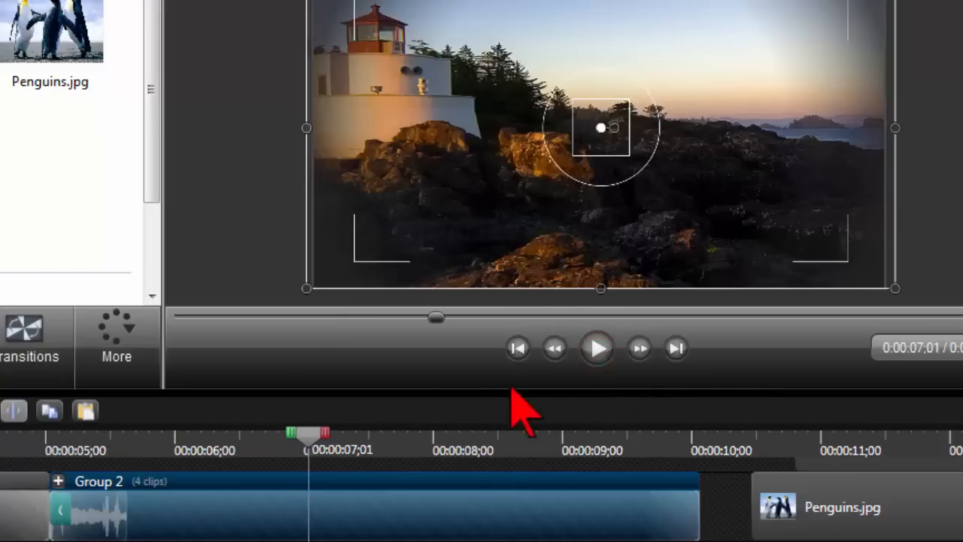
mouse_move(37, 464)
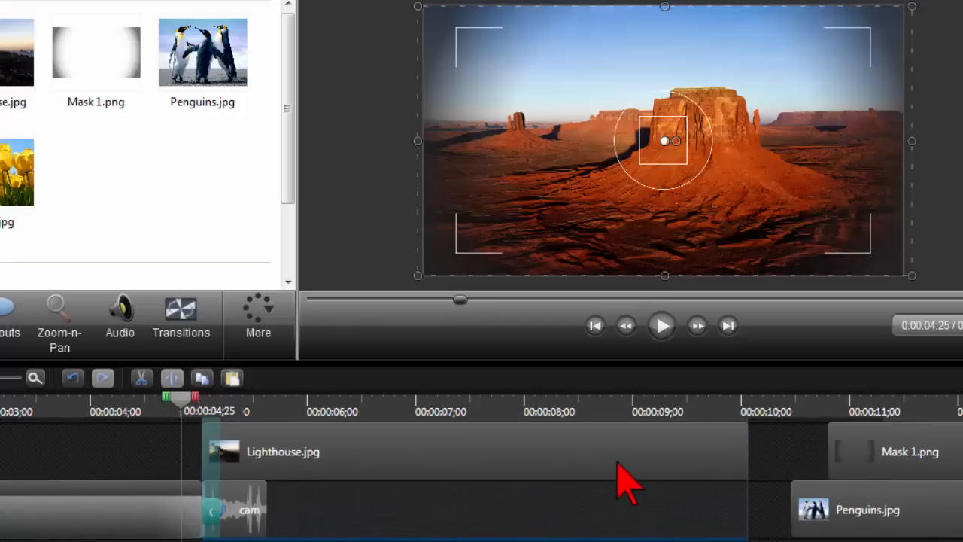
Expand Group 2 and select its Lighthouse clip beneath the Mask 1 vignette
click(474, 452)
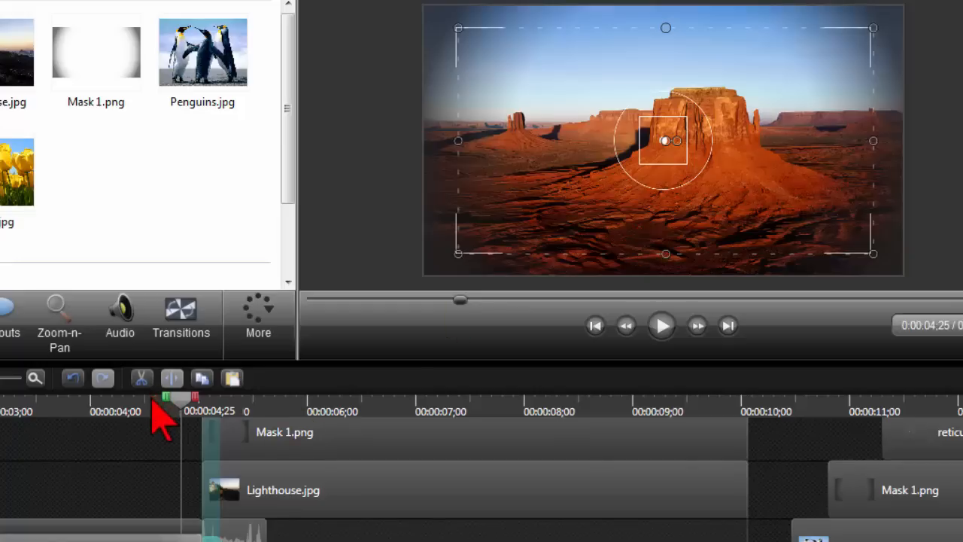
mouse_move(948, 373)
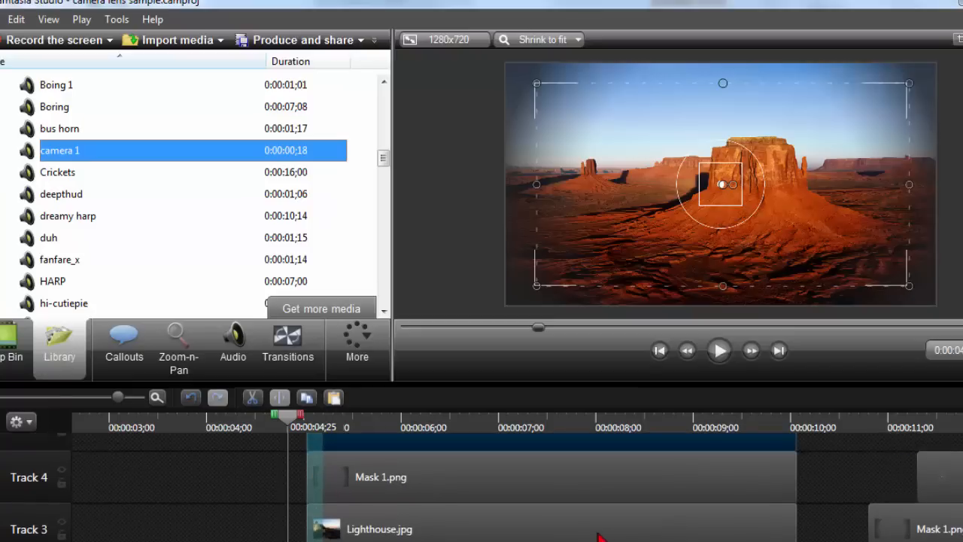
Collapse Group 2 back to one clip and show the Library's camera 1 sound effect
click(452, 529)
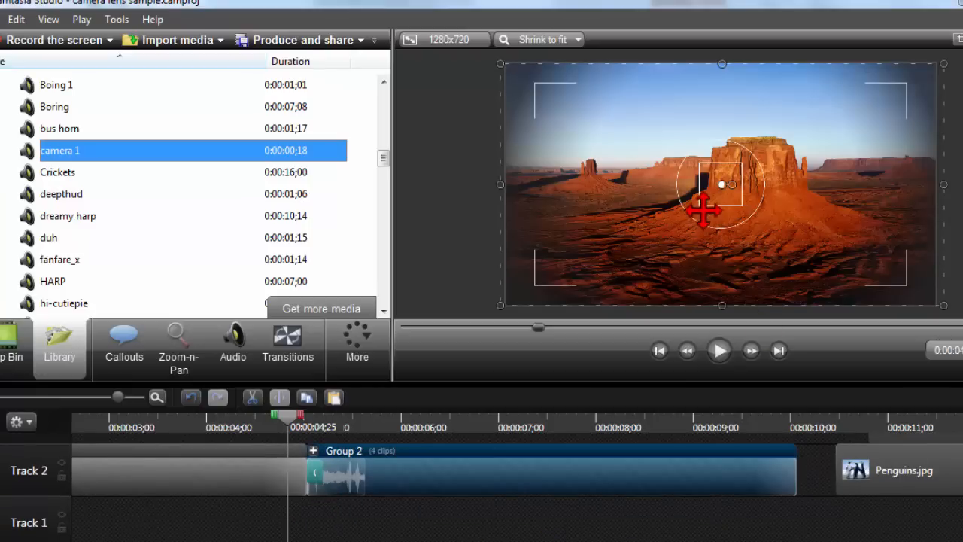
mouse_move(731, 66)
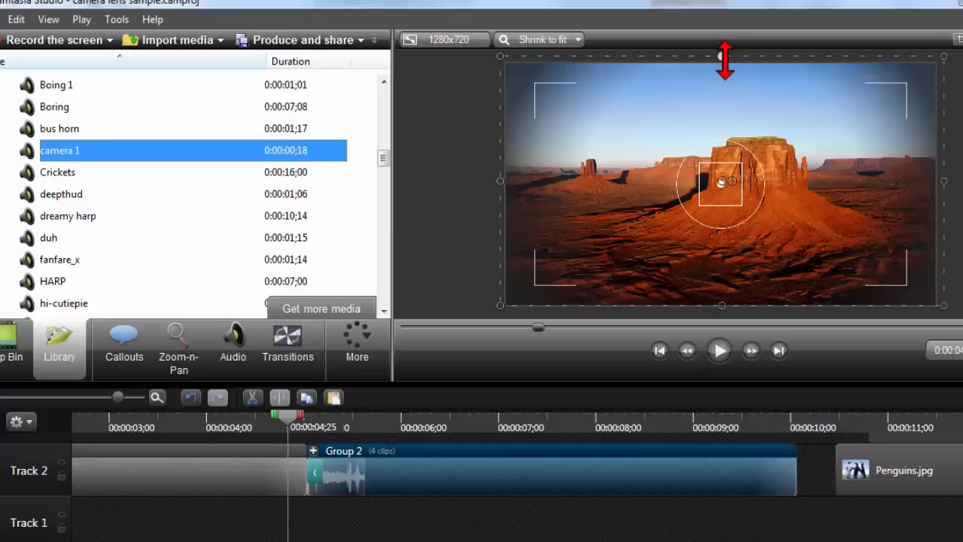
mouse_move(474, 244)
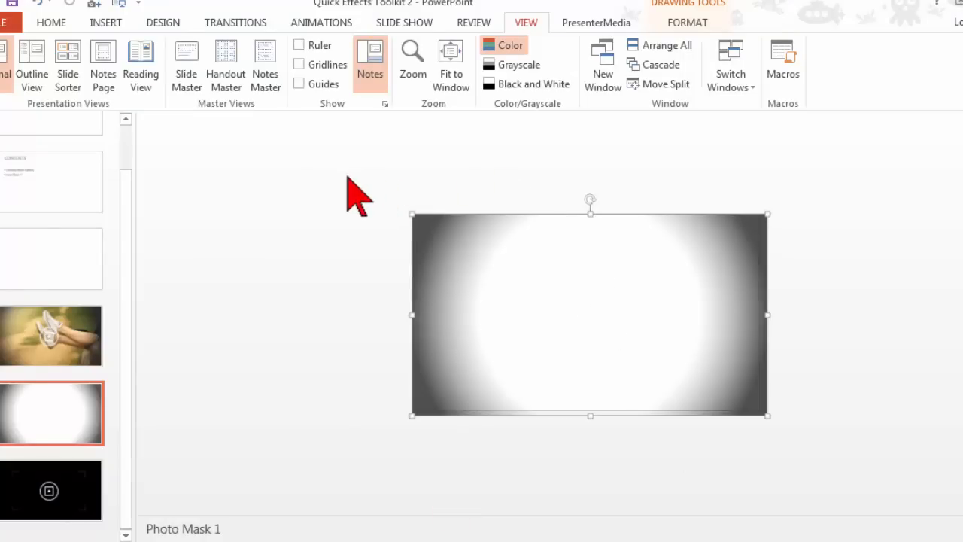
Show the Slide Show settings for the Photo Mask 1 slide
click(403, 23)
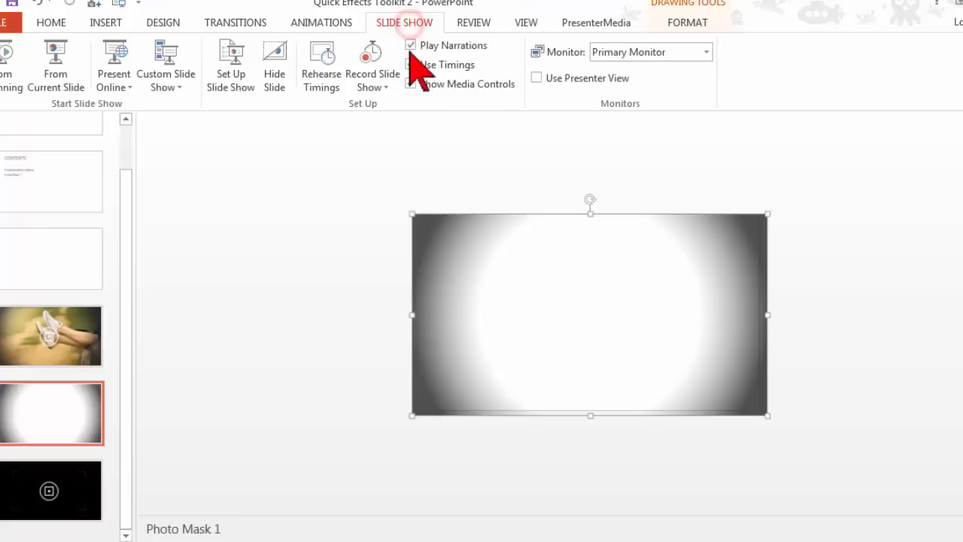